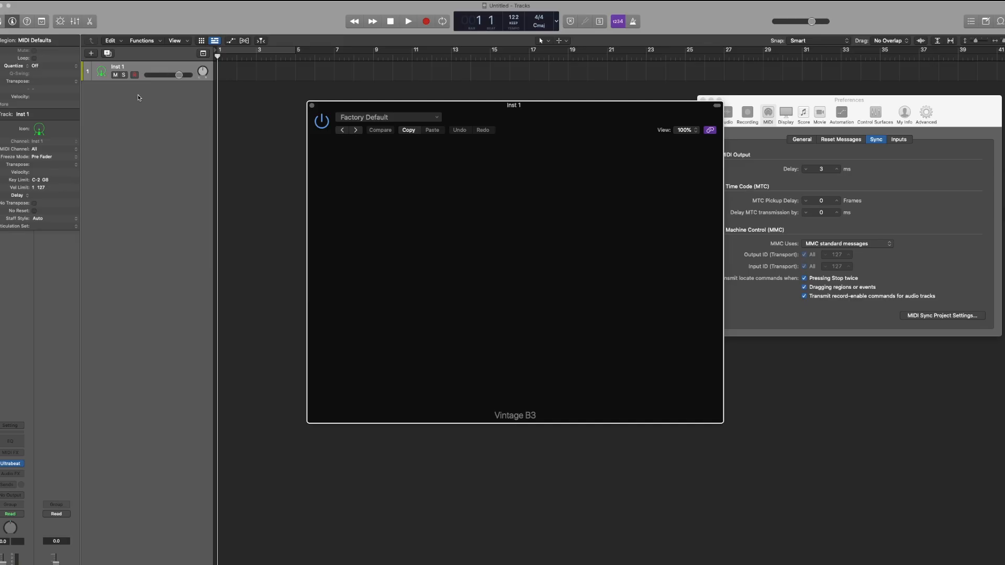
Add the fourth instrument track with Drum Synth showing the Heavy Kick preset
click(91, 40)
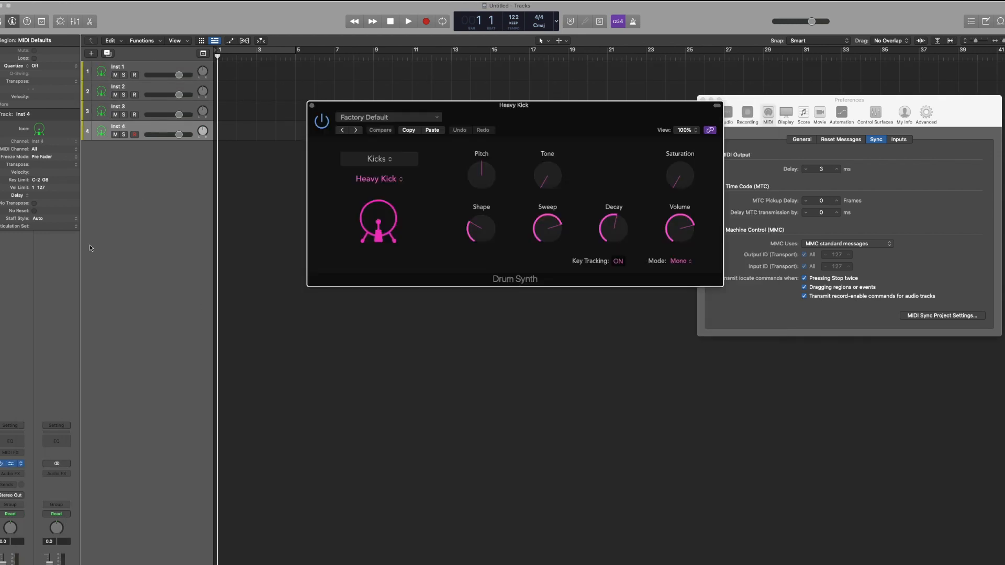
Load a drum preset from the plug-in Settings menu and arm the Membrane track
click(388, 117)
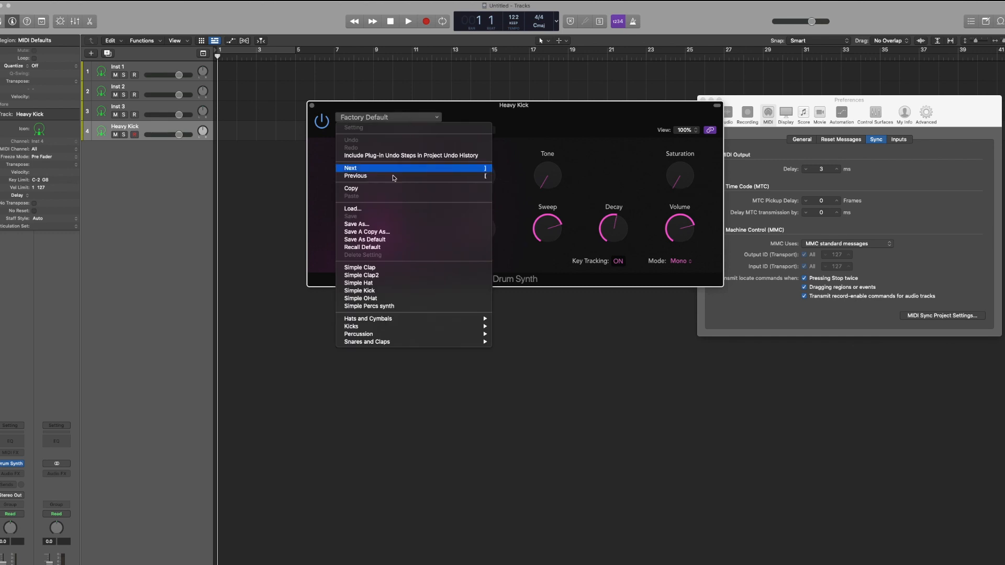
click(368, 305)
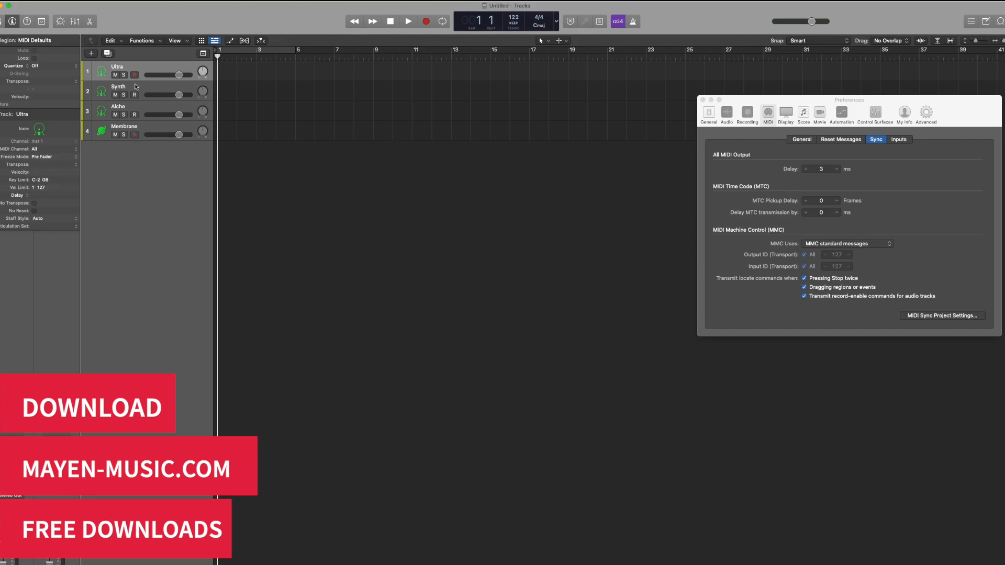
click(133, 135)
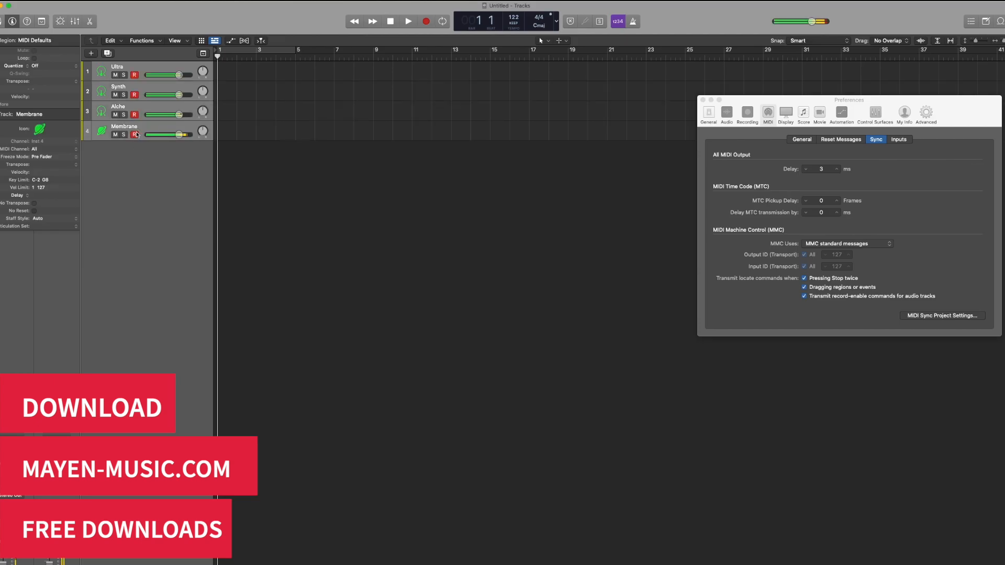